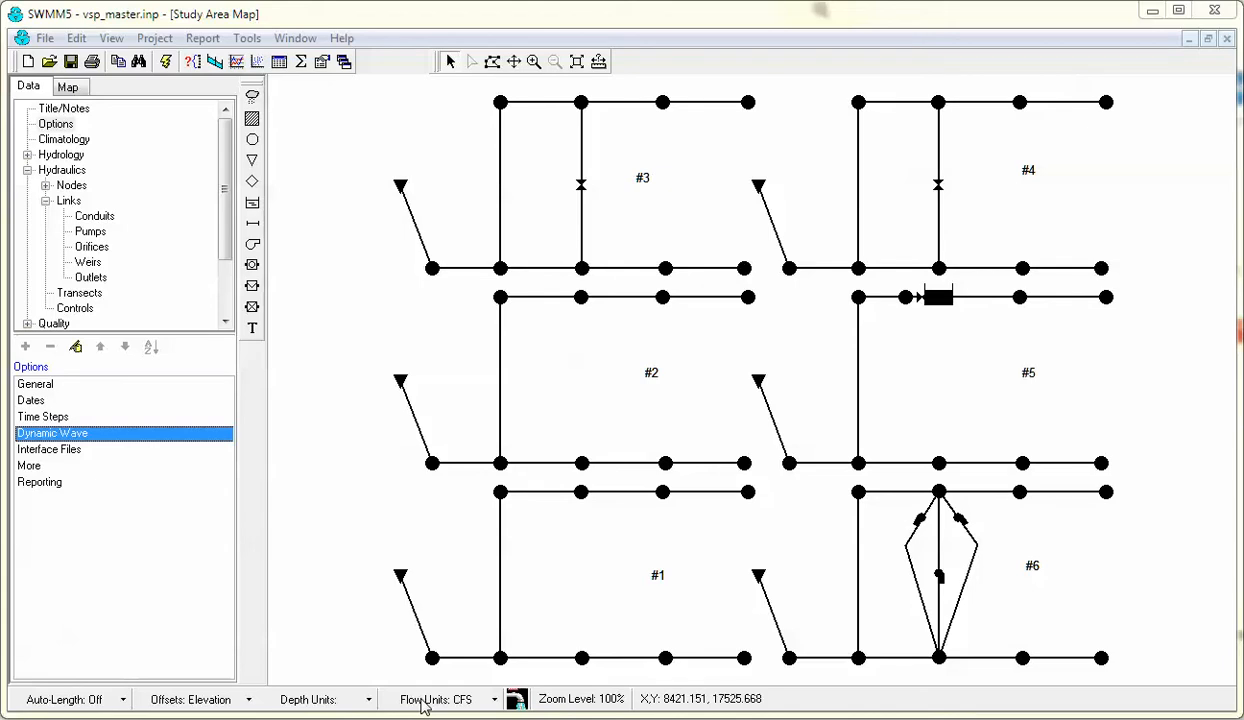
mouse_move(428, 700)
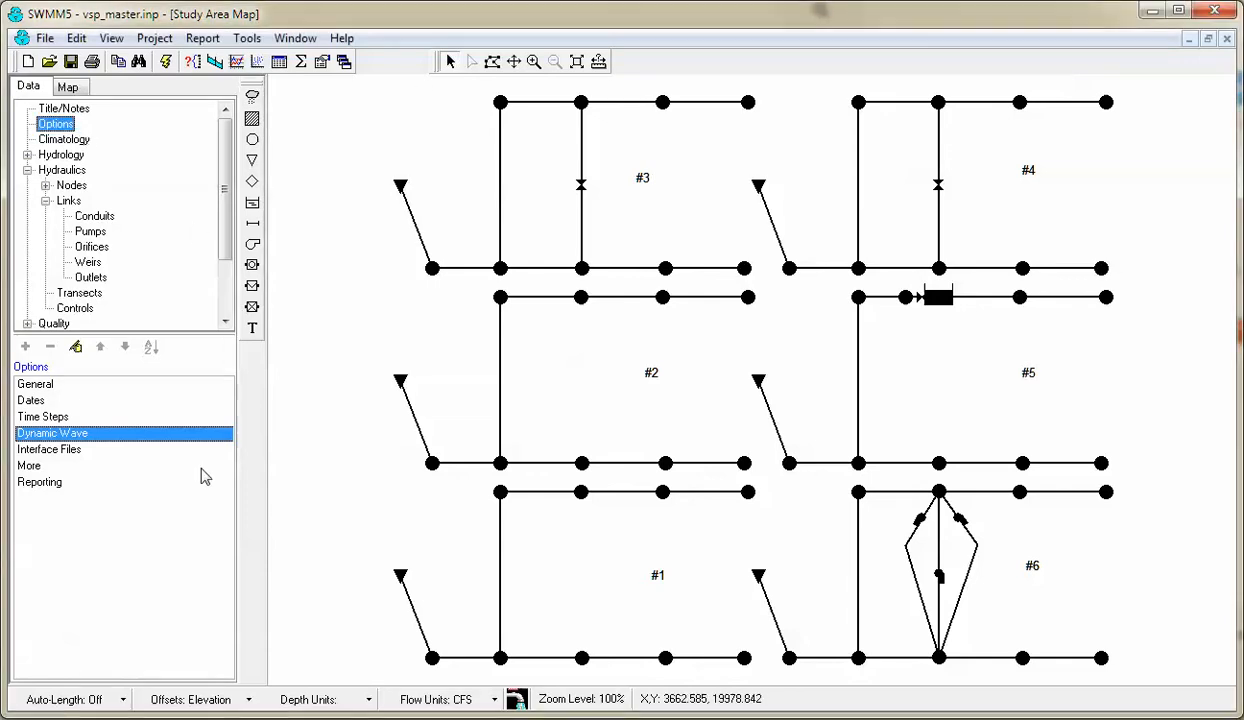
- Review the Dynamic Wave options and their Time Steps settings, leaving them unchanged
double_click(52, 432)
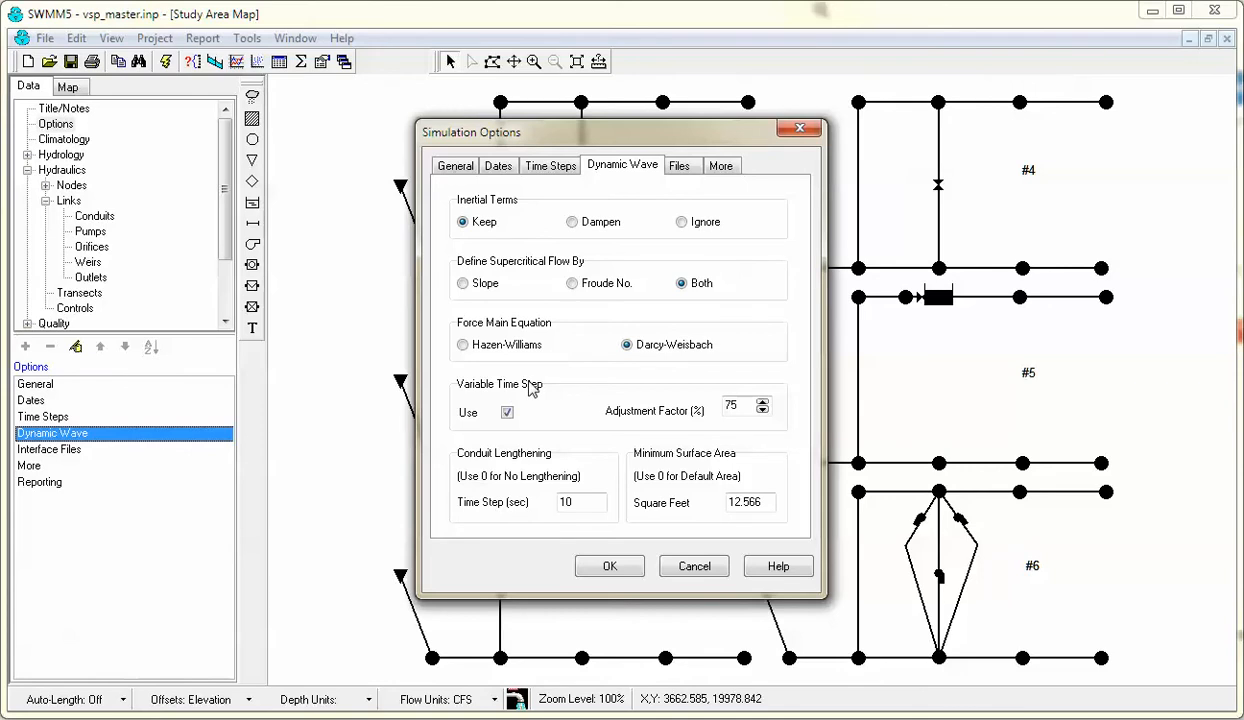
mouse_move(650, 190)
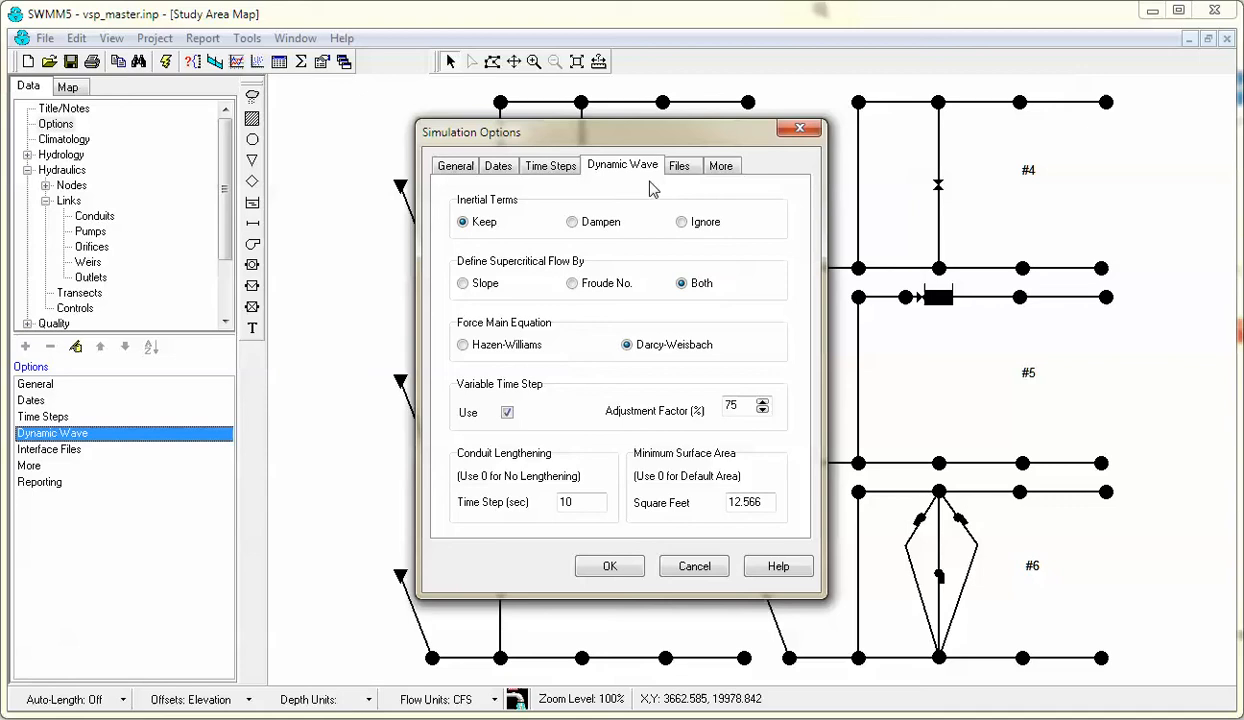
click(548, 164)
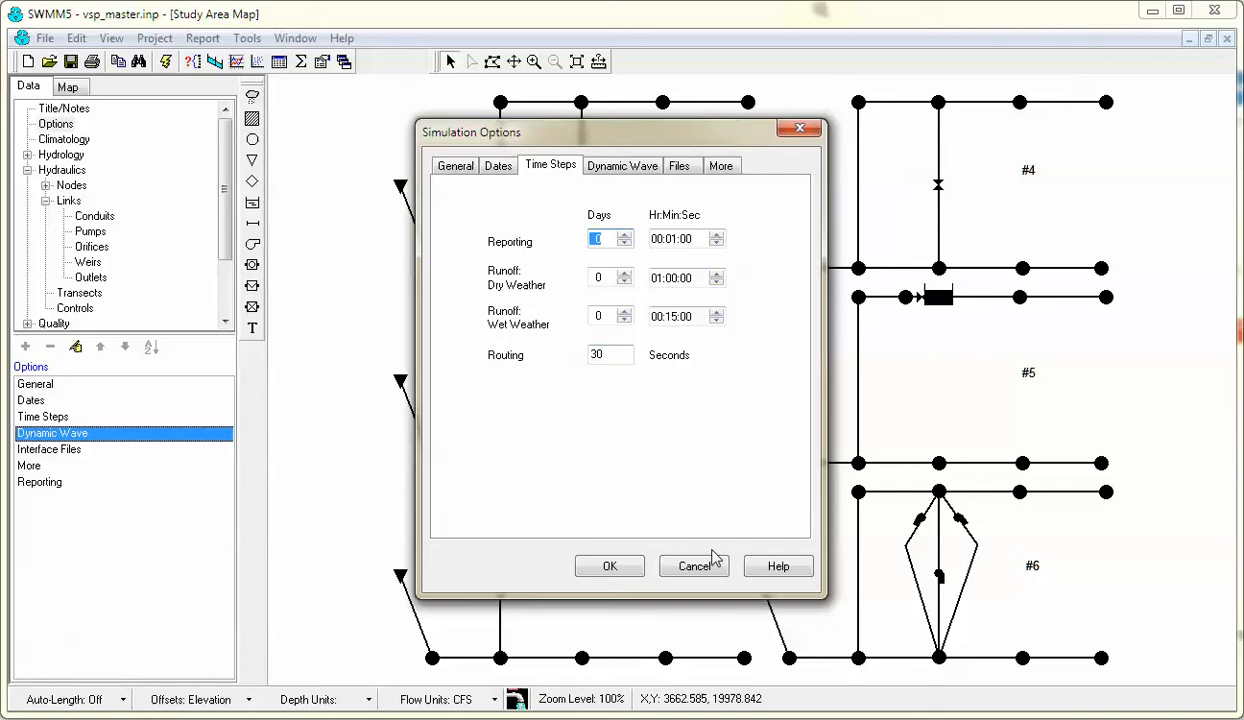
click(692, 566)
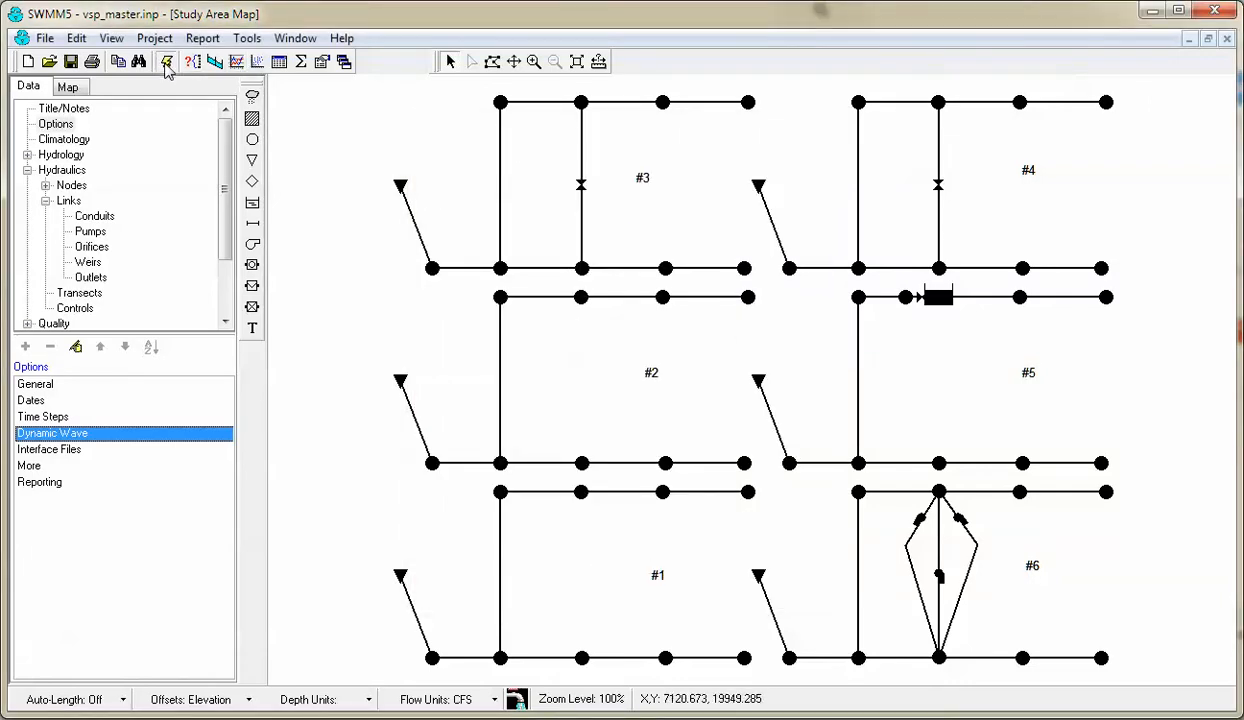
- Run the vsp_master simulation to completion and acknowledge the run status
click(166, 60)
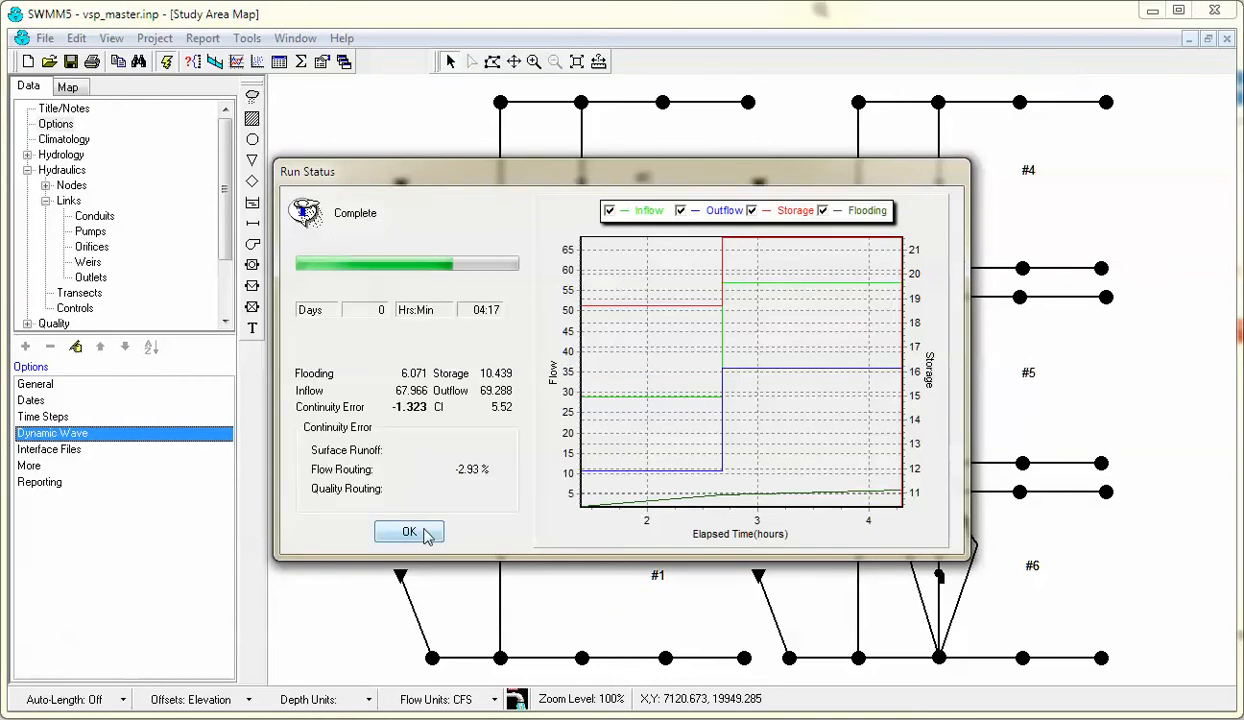
click(408, 532)
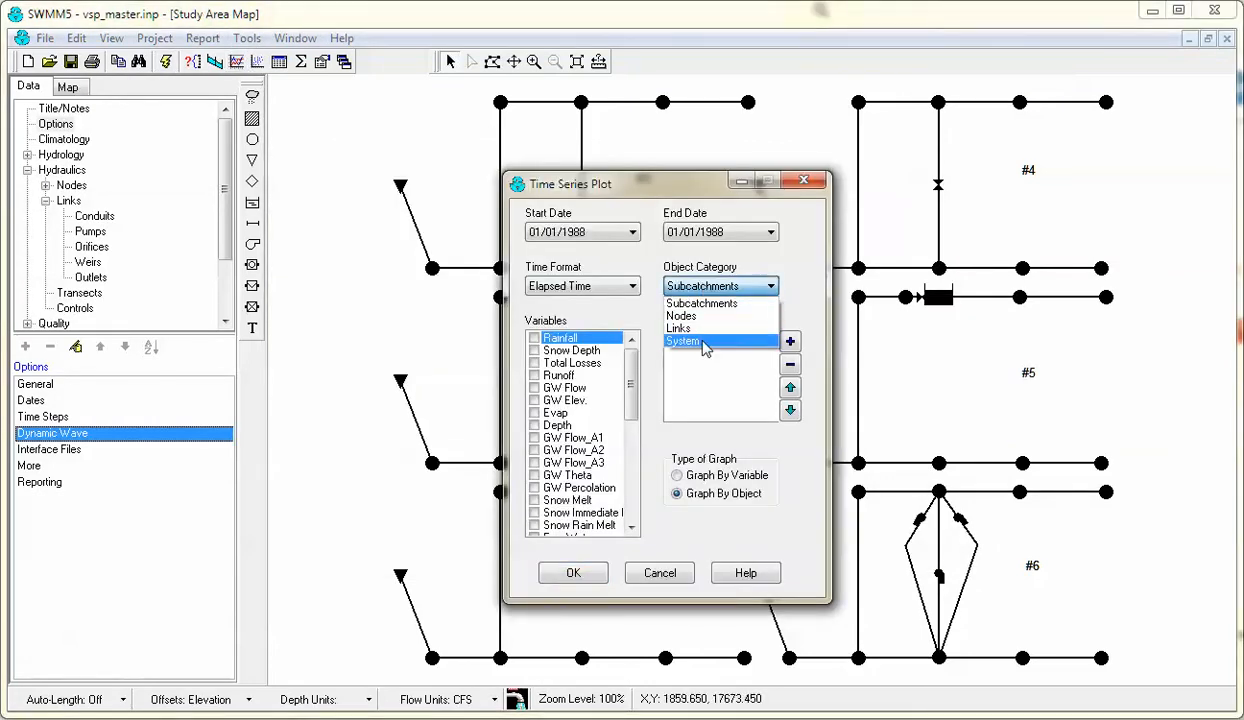
- Plot System Time Steps, Link Time Steps and Node Time Steps against elapsed time
click(684, 340)
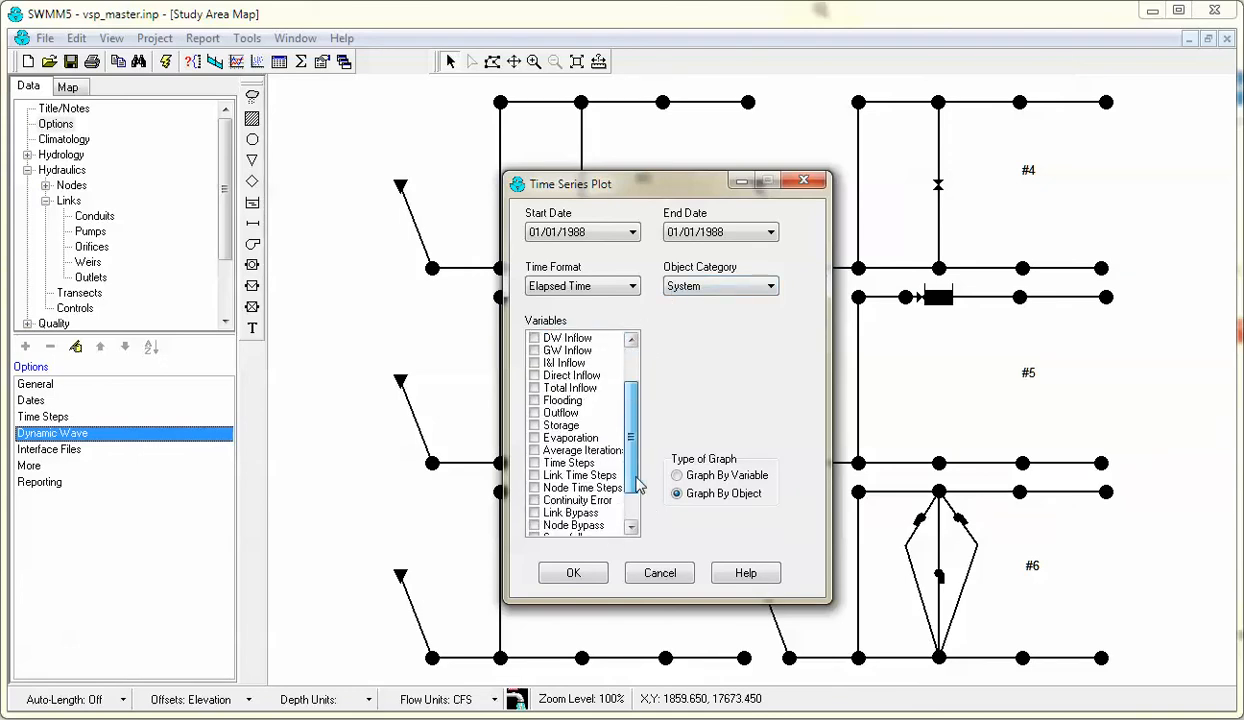
click(568, 462)
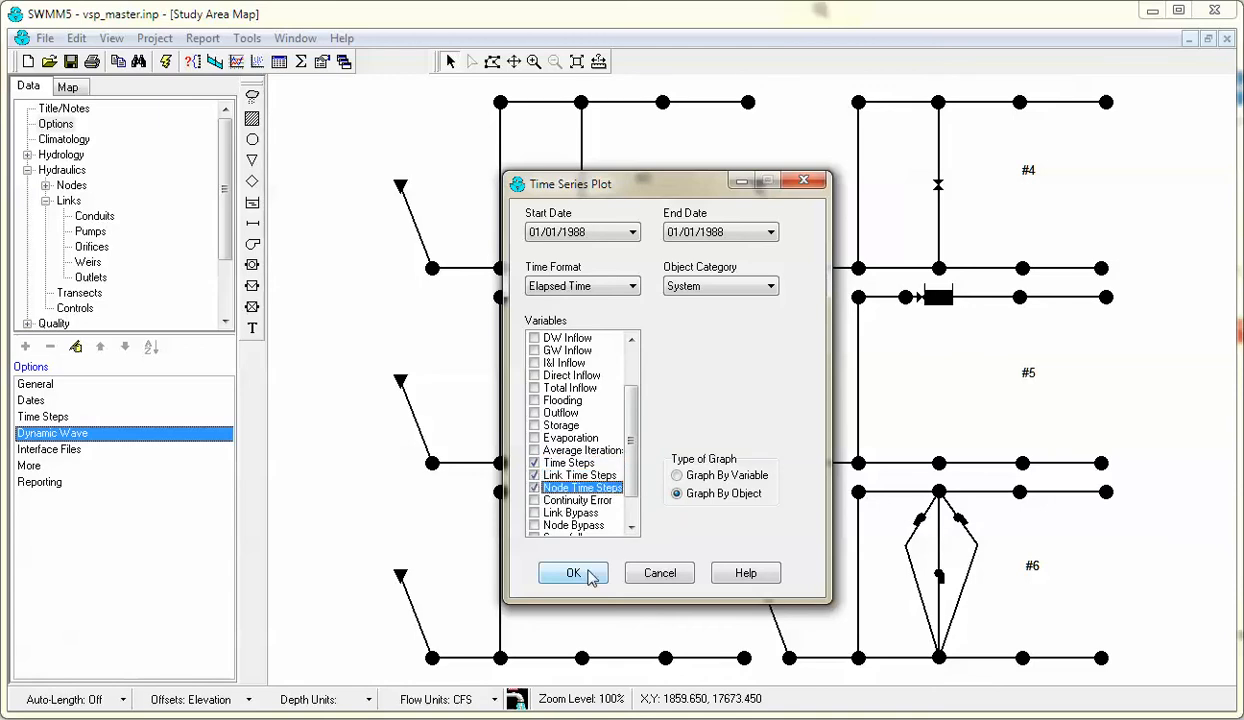
click(572, 572)
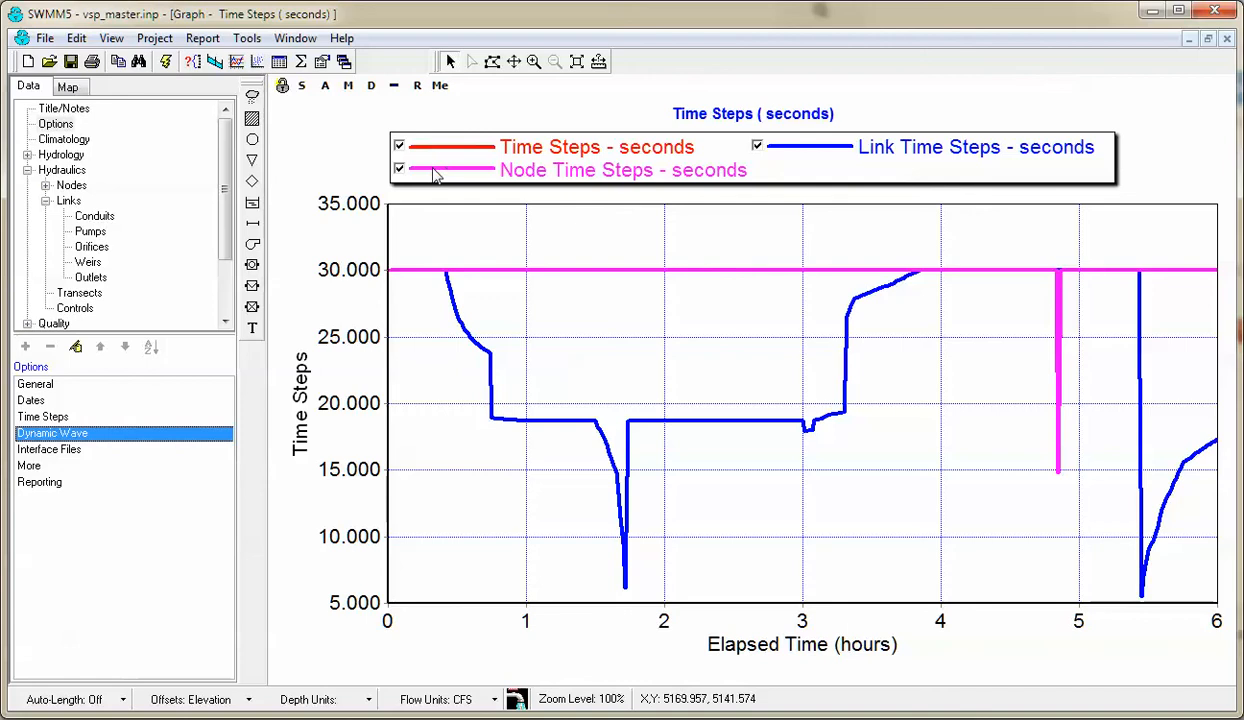
- Hide the Link and Node Time Steps curves so only the system Time Steps series shows
click(400, 168)
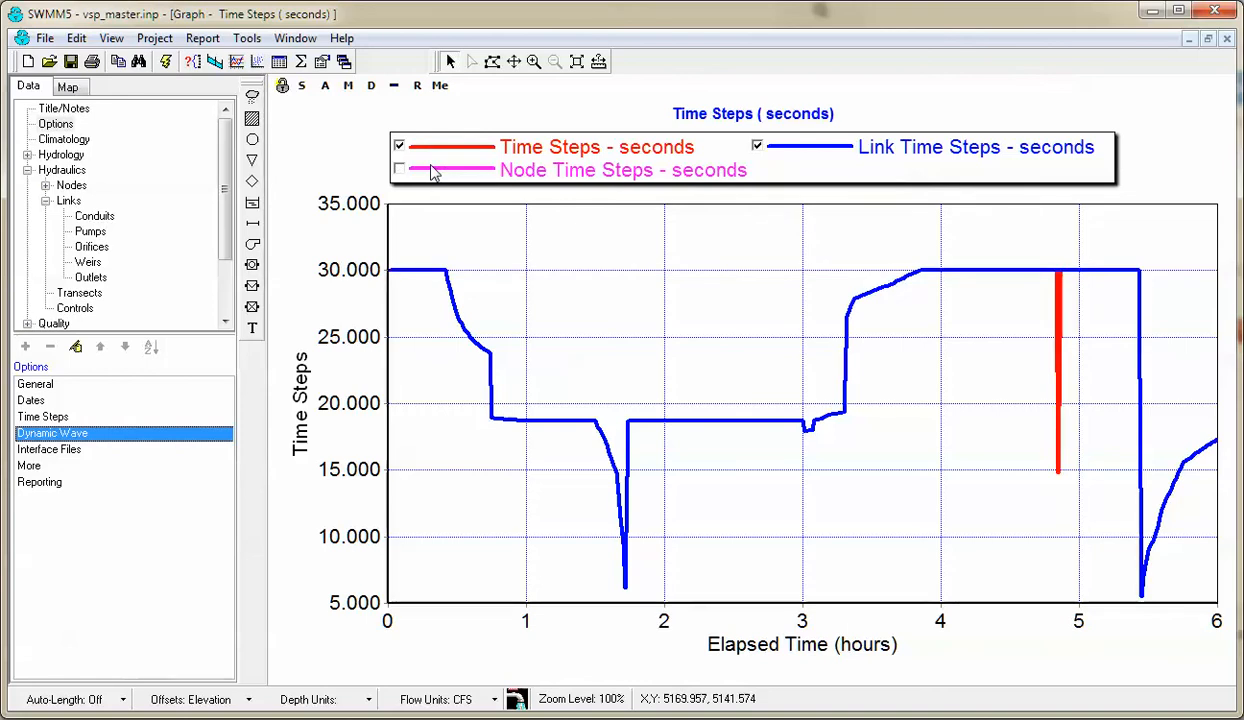
click(400, 168)
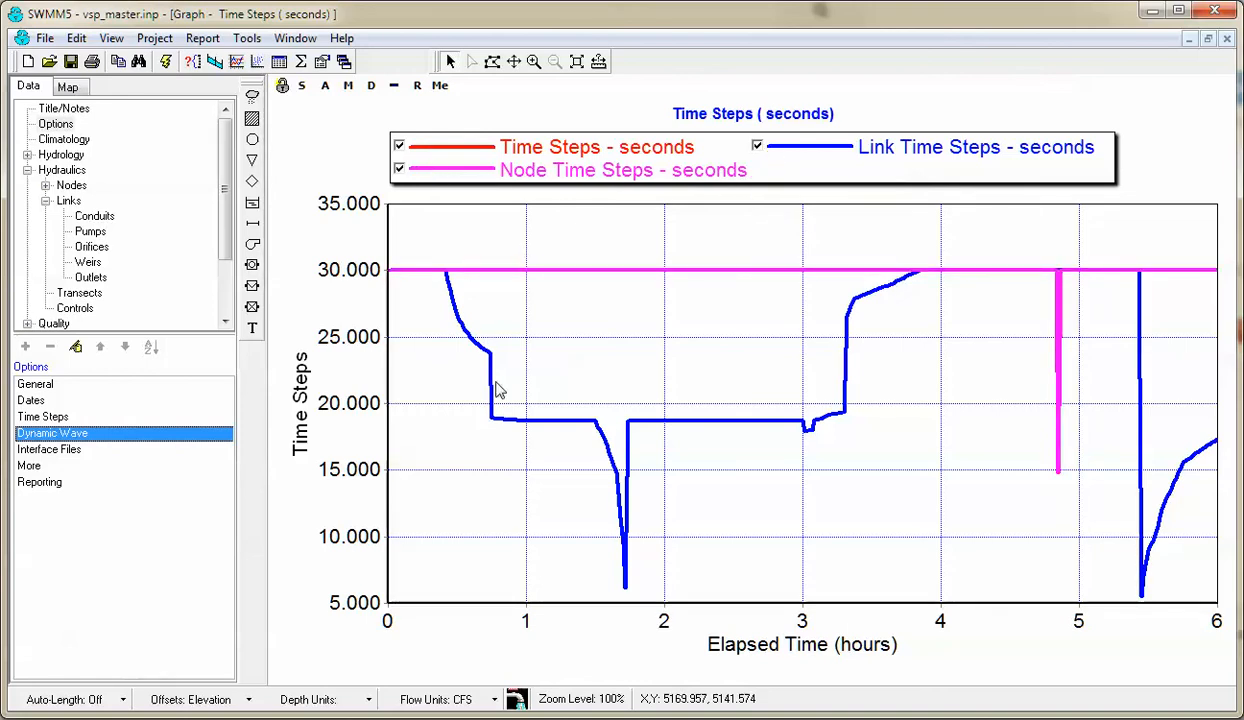
mouse_move(634, 592)
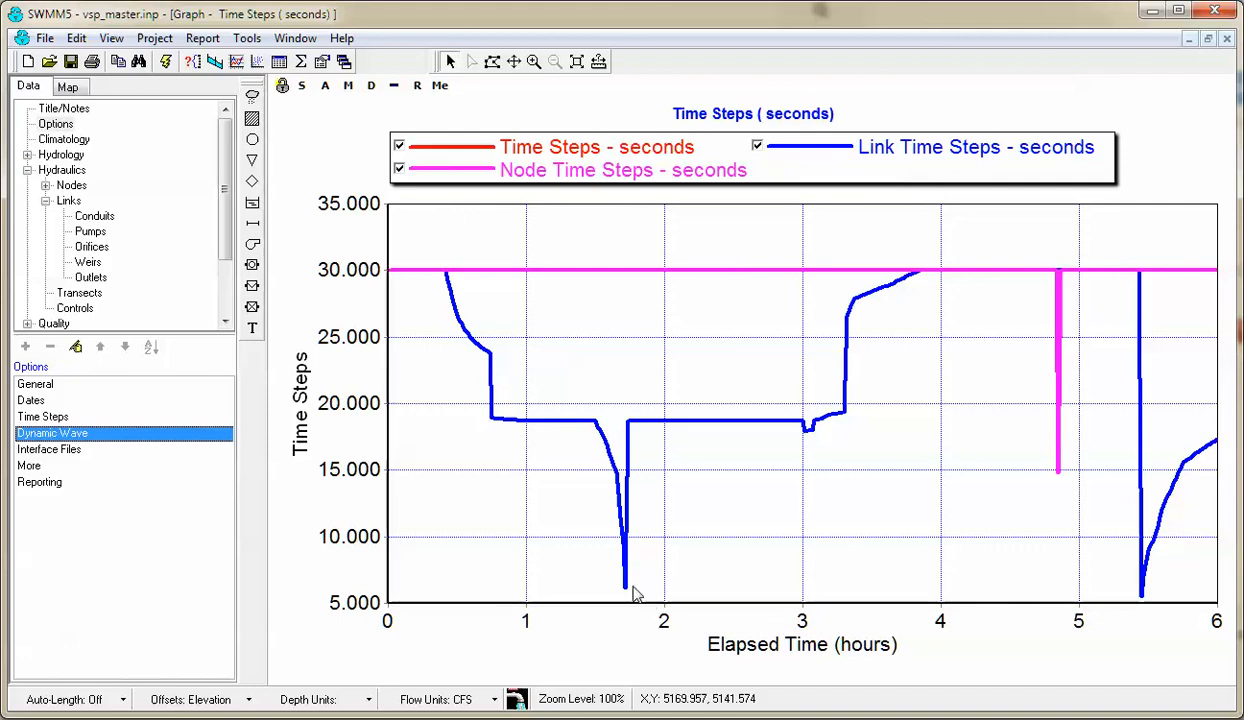
mouse_move(484, 152)
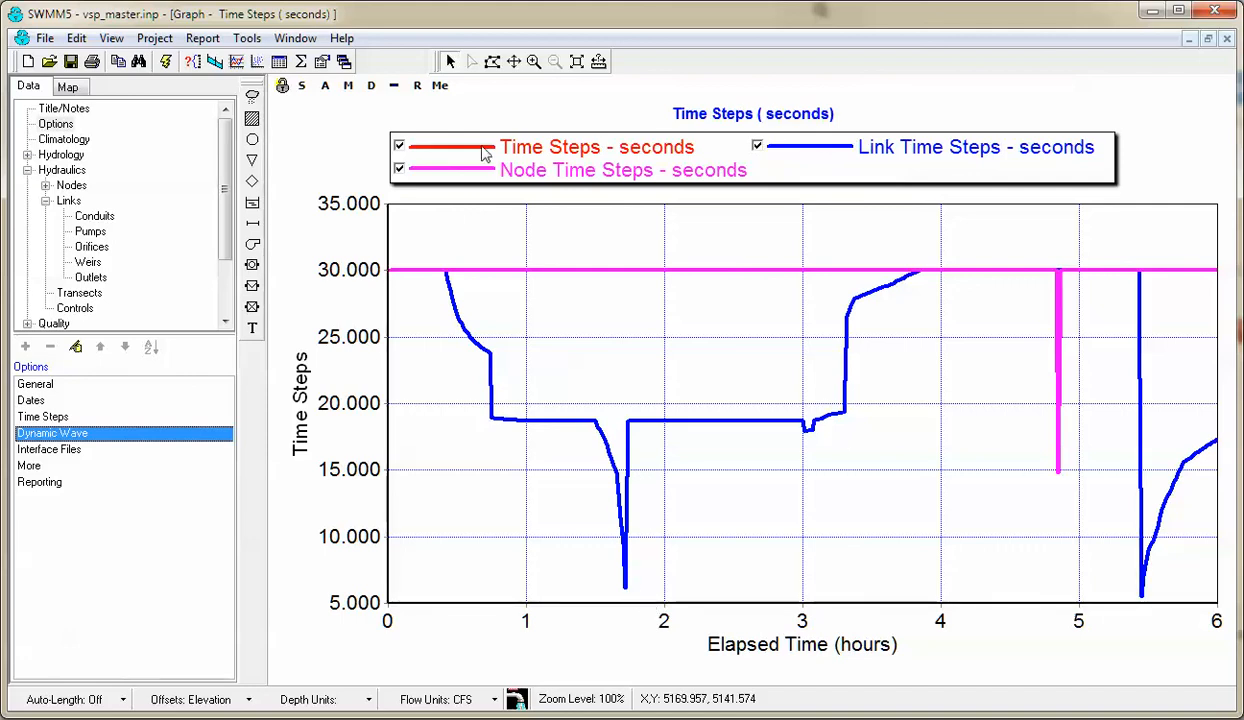
click(758, 146)
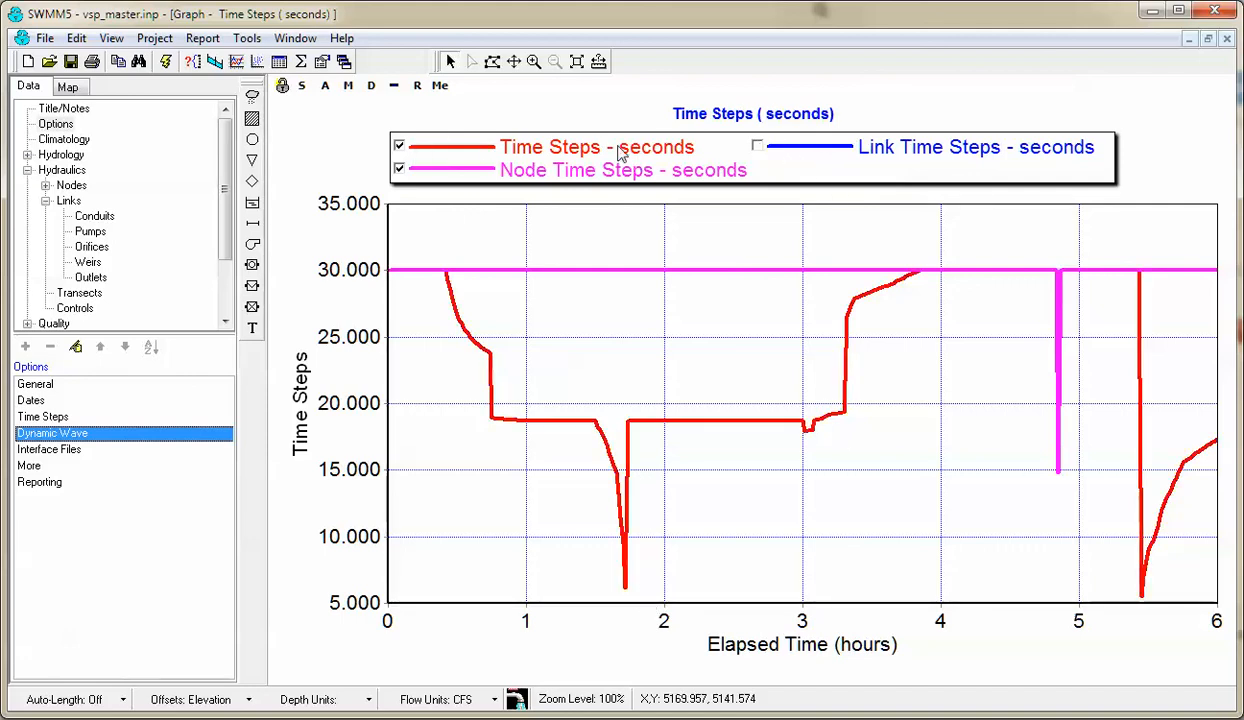
click(400, 168)
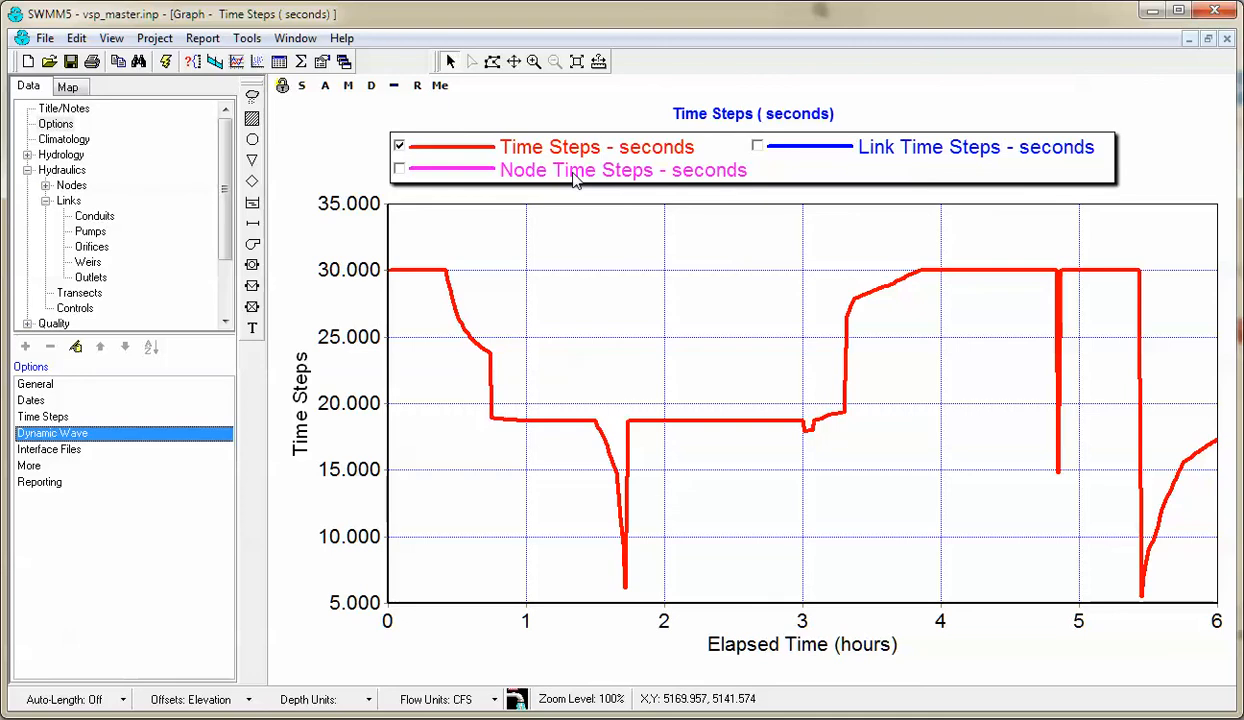
mouse_move(938, 164)
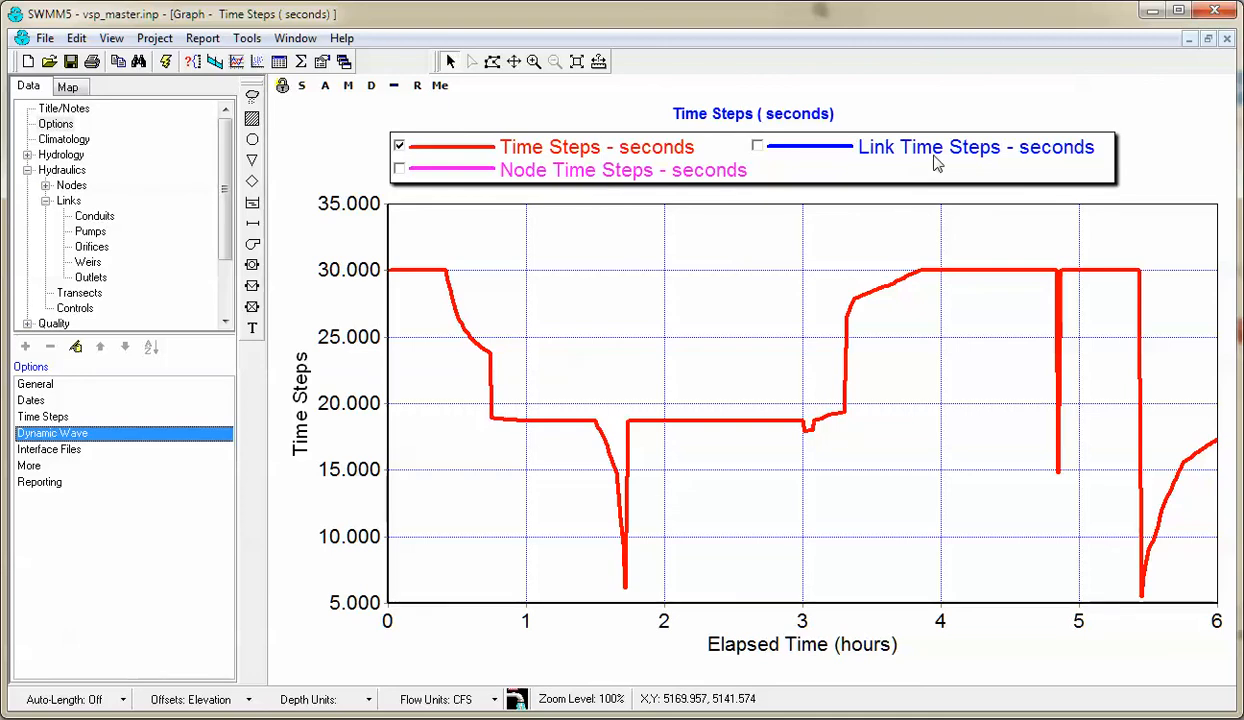
mouse_move(578, 172)
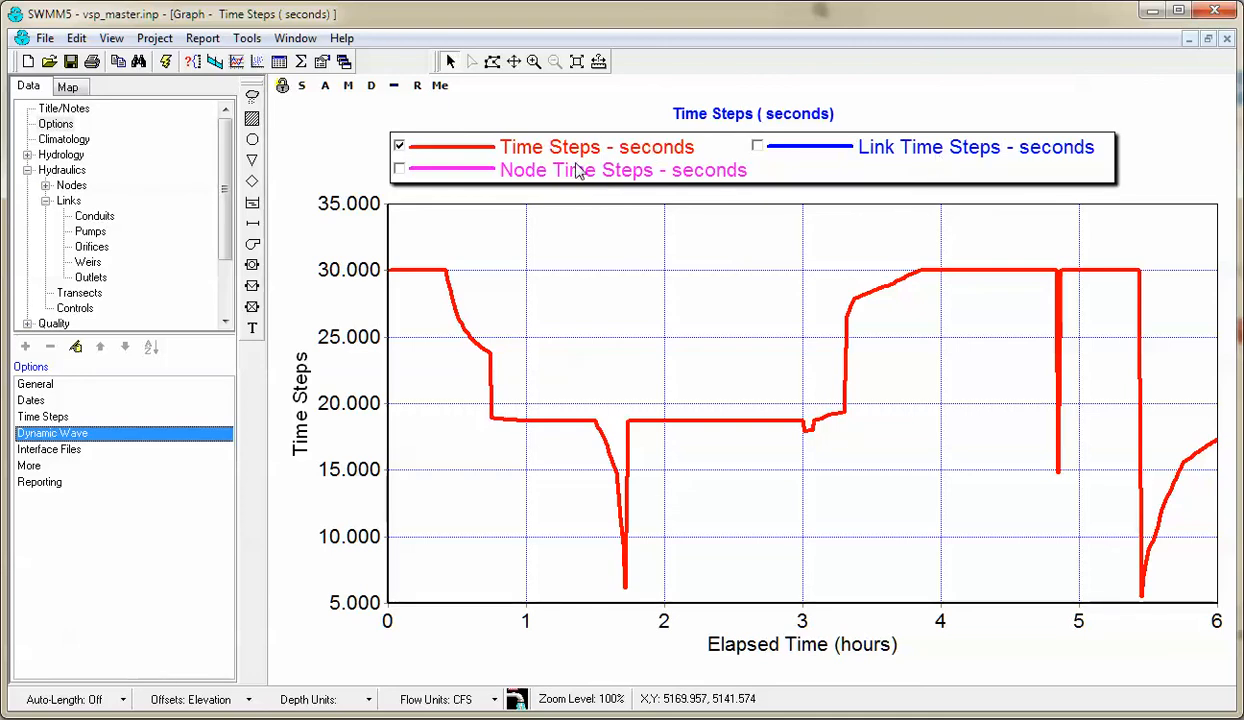
mouse_move(1012, 296)
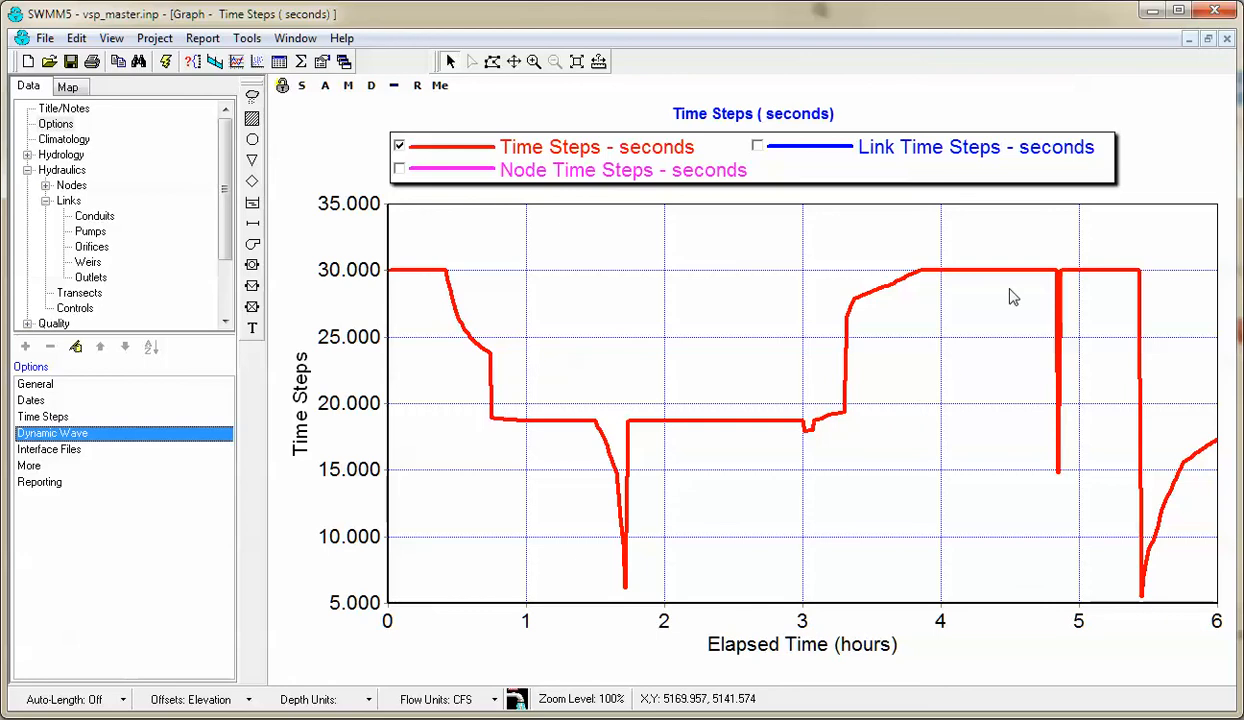
mouse_move(160, 432)
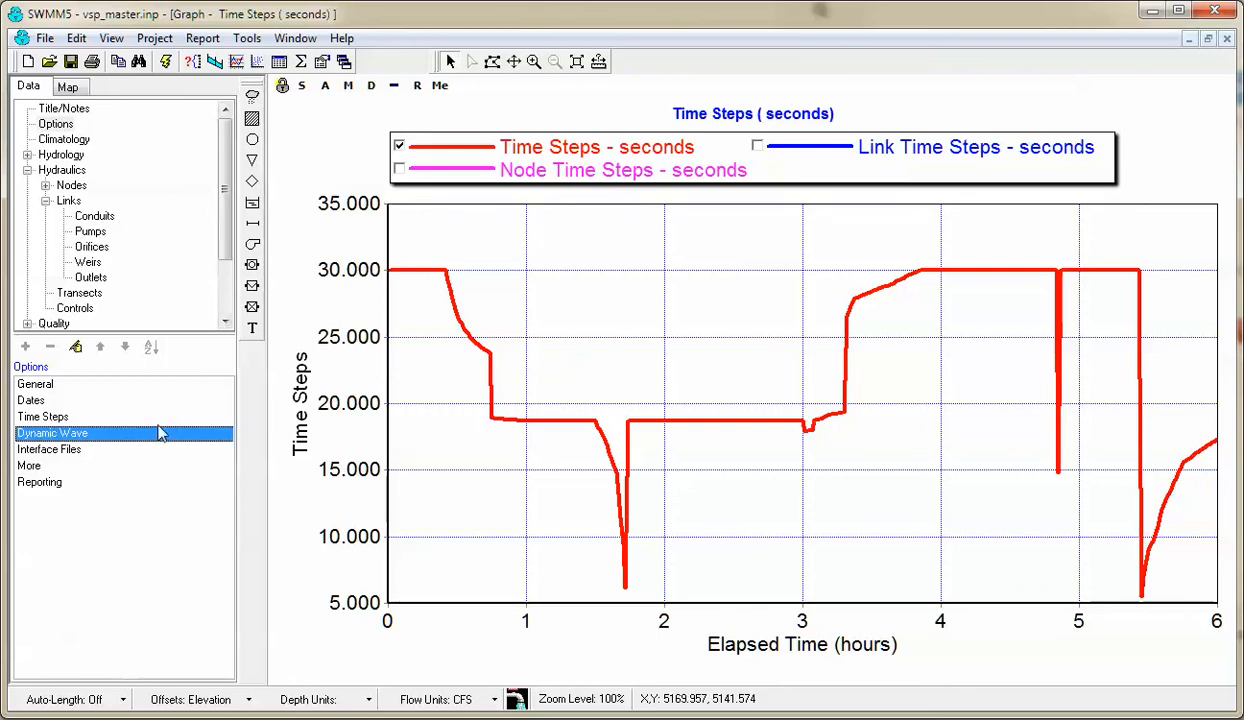
- Disable Variable Time Step in the Dynamic Wave routing options and rerun the simulation
click(56, 124)
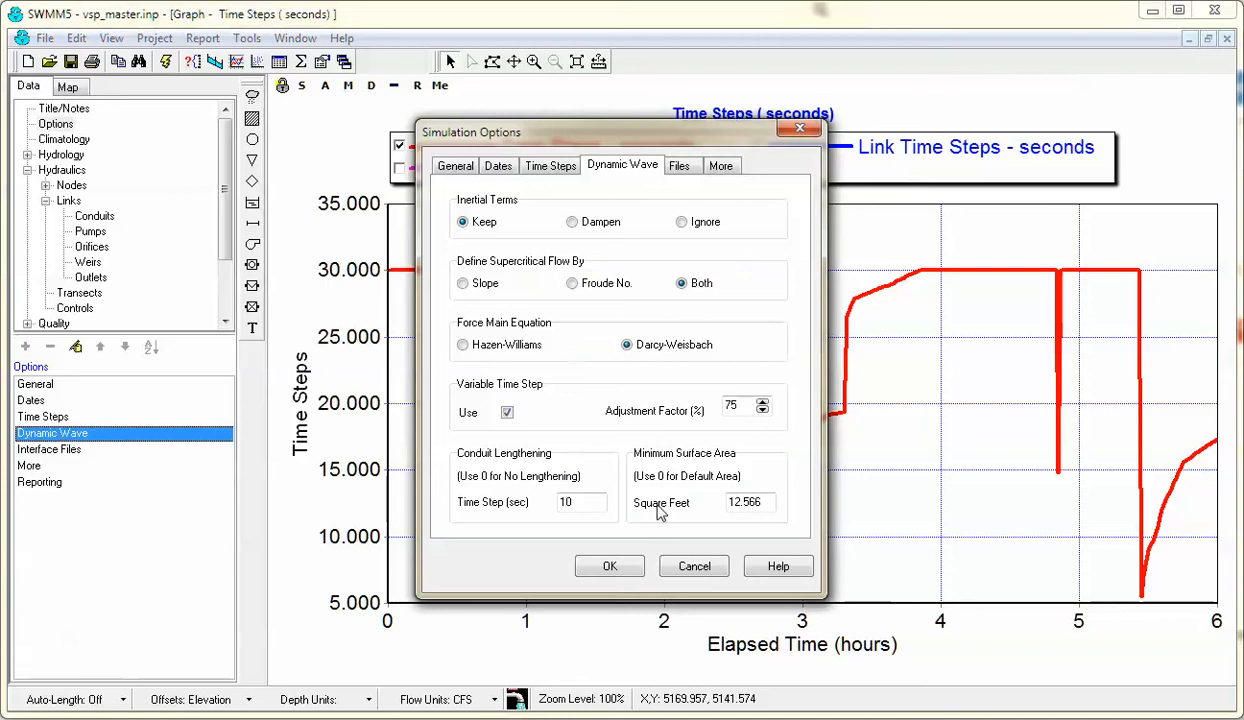
click(508, 412)
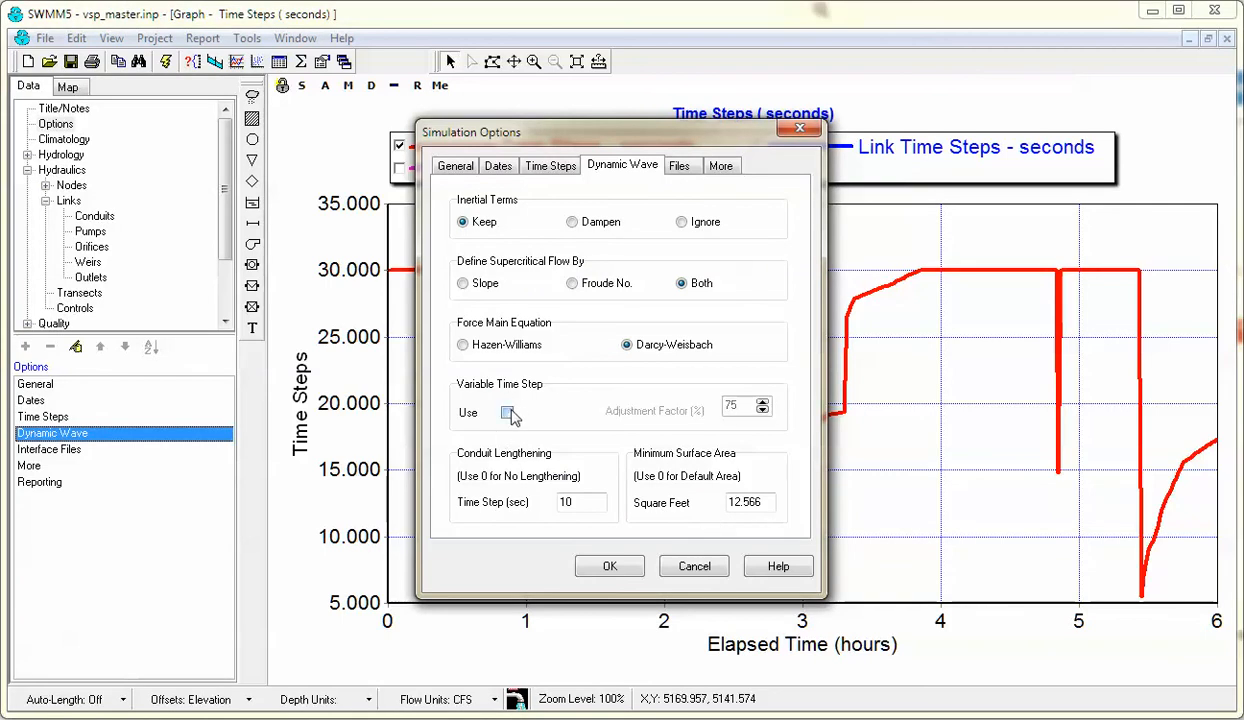
click(608, 566)
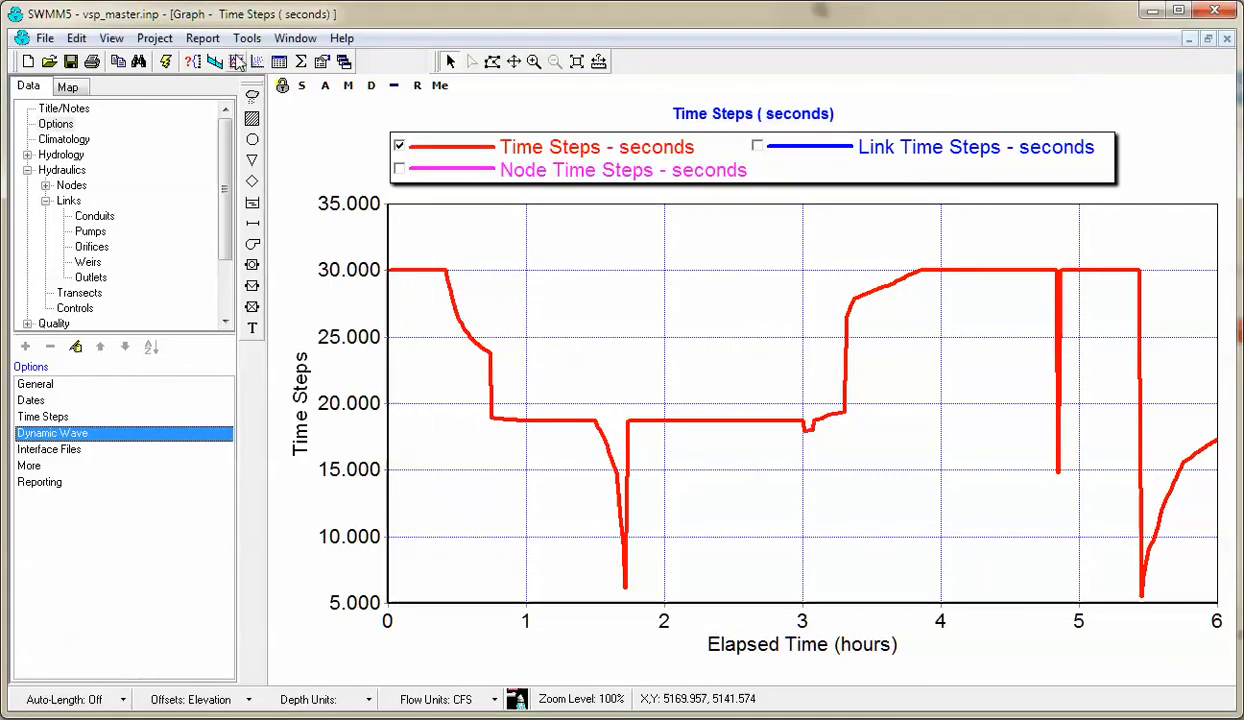
click(164, 62)
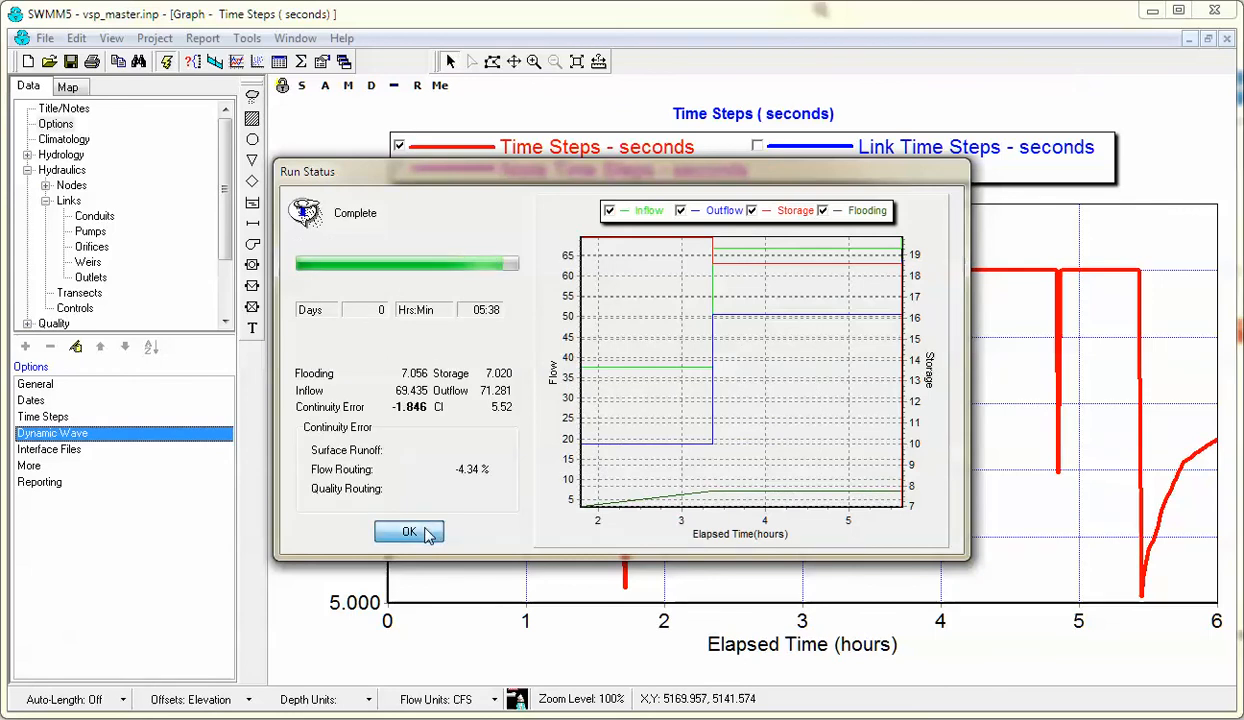
- View the refreshed graph with a constant 30 s routing time step, toggling Node Time Steps to inspect it
click(408, 532)
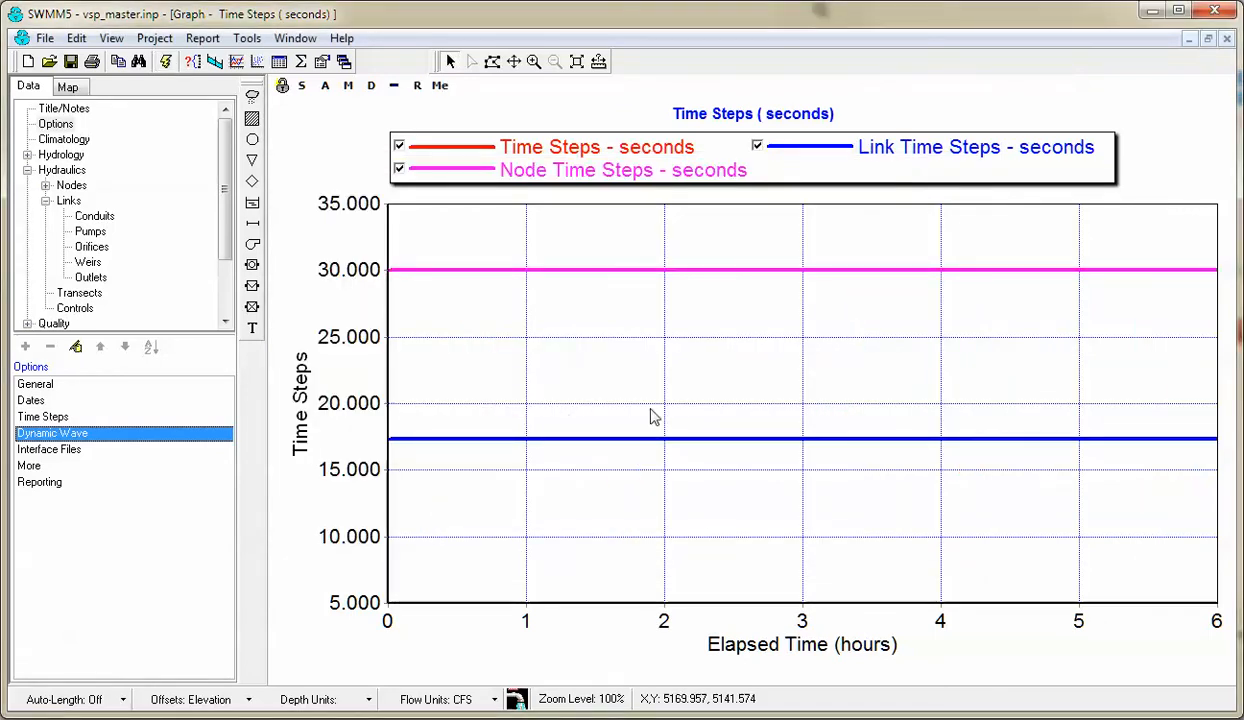
mouse_move(464, 190)
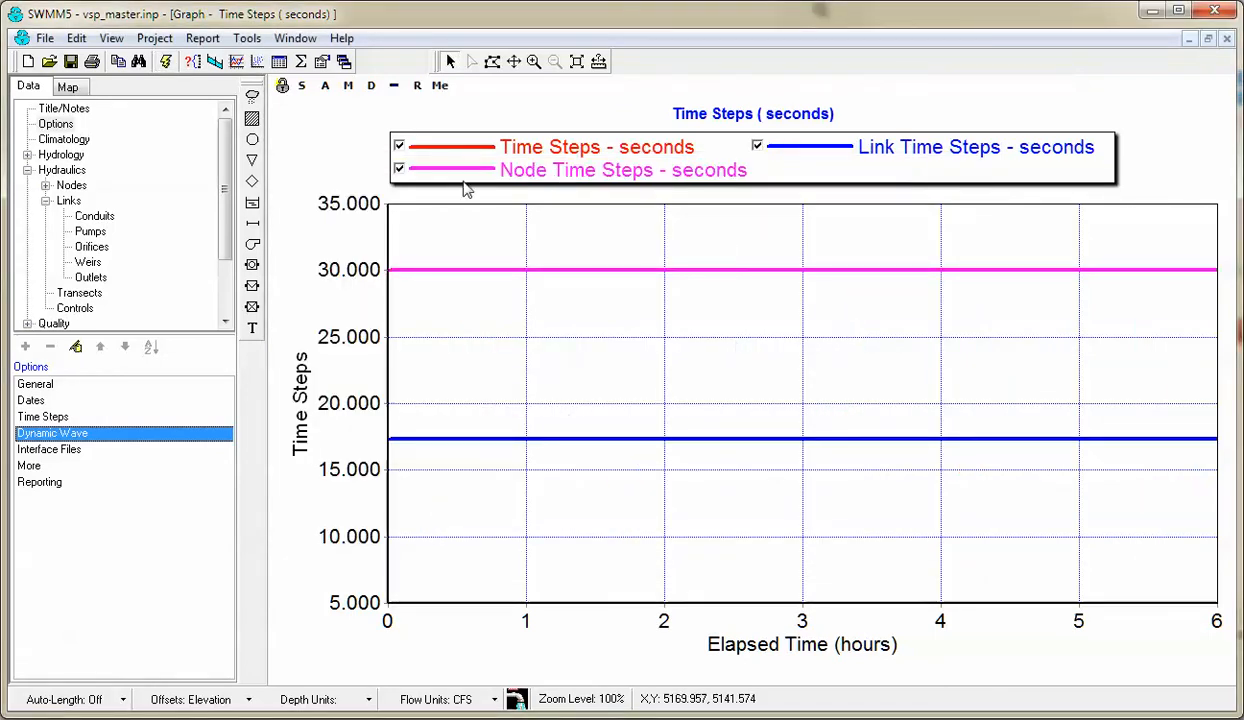
click(400, 168)
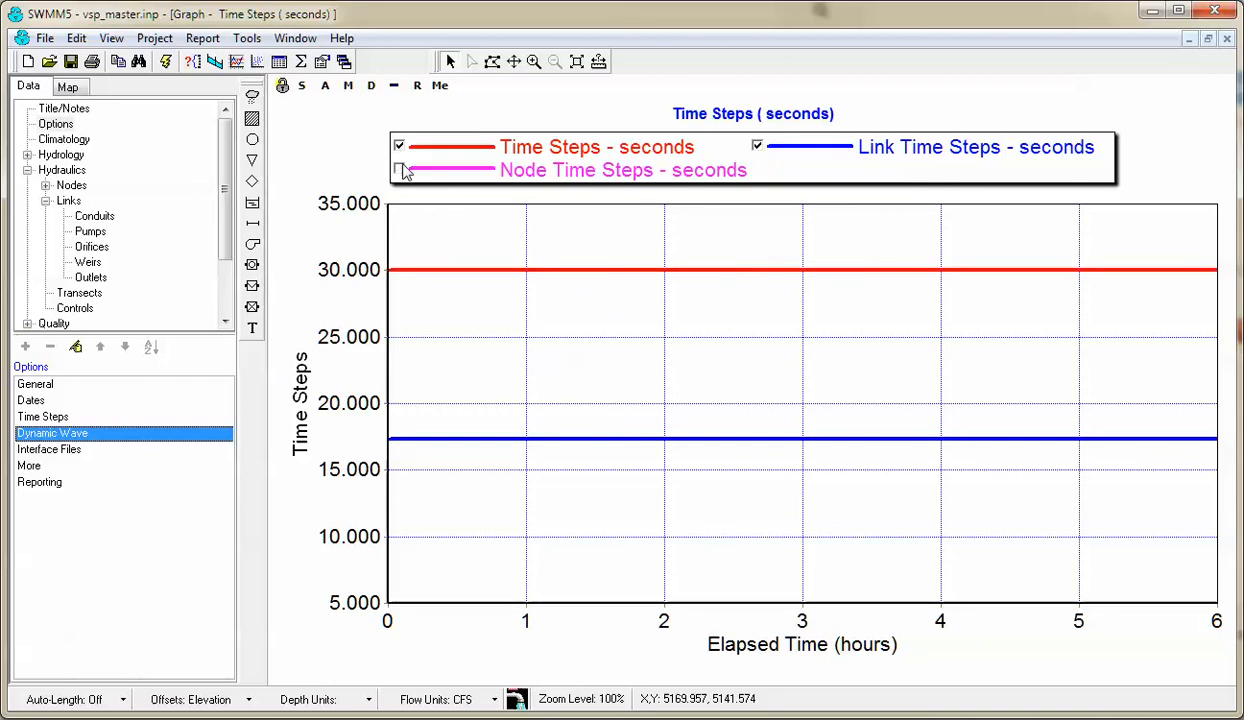
click(400, 168)
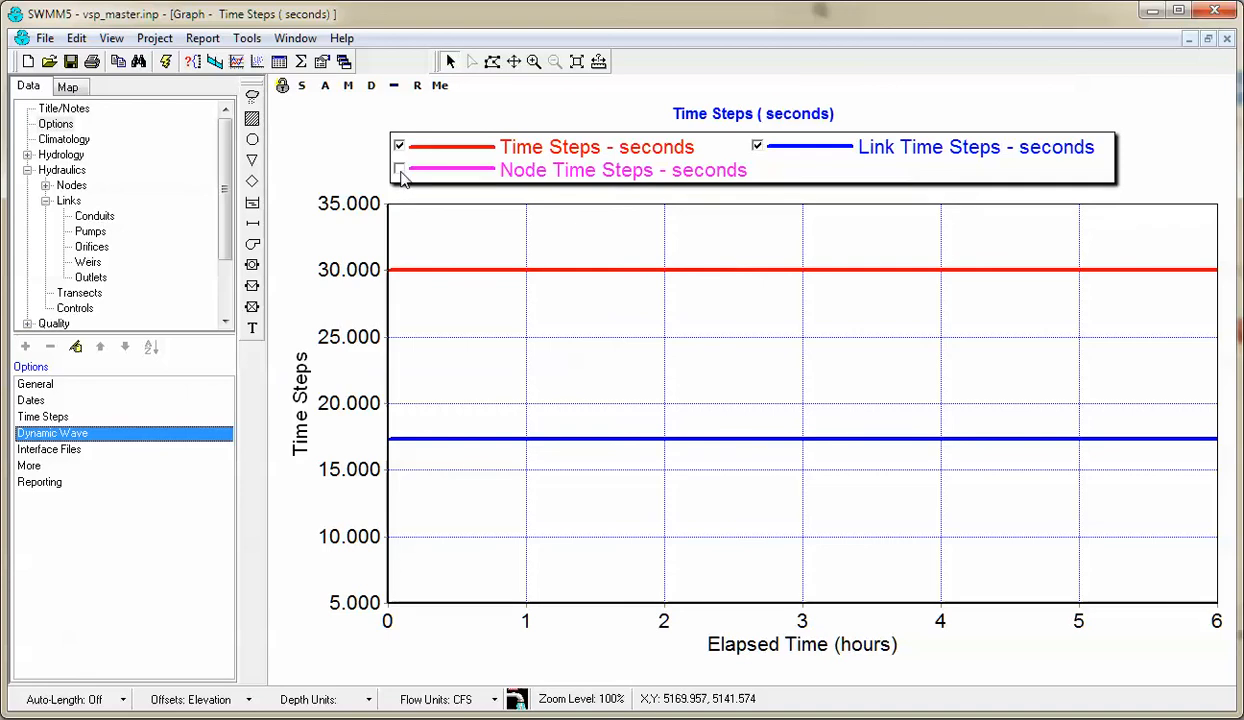
click(400, 168)
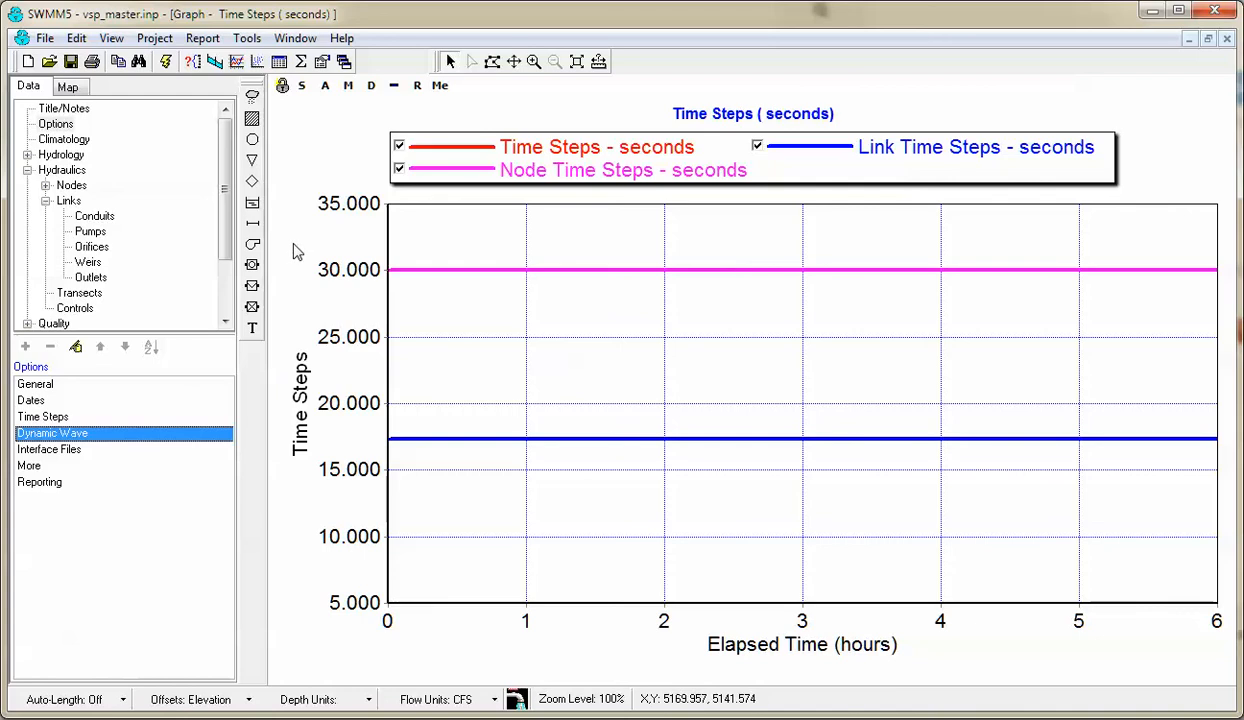
mouse_move(304, 248)
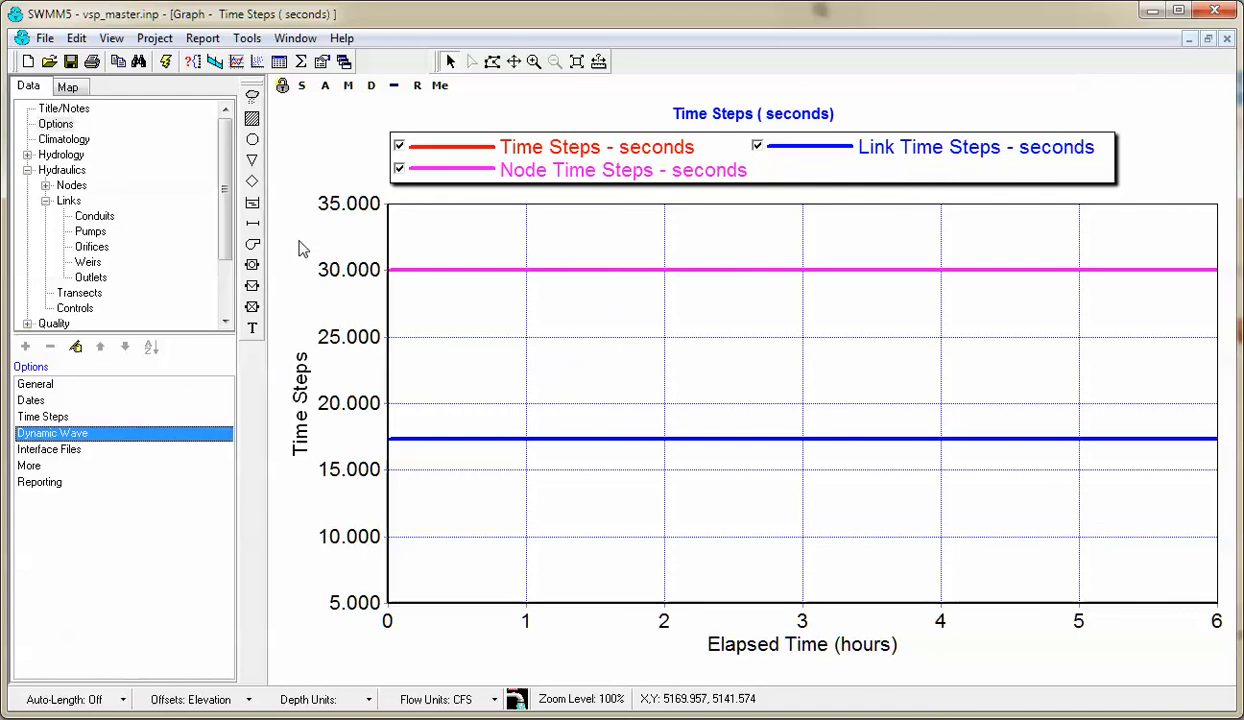
mouse_move(536, 328)
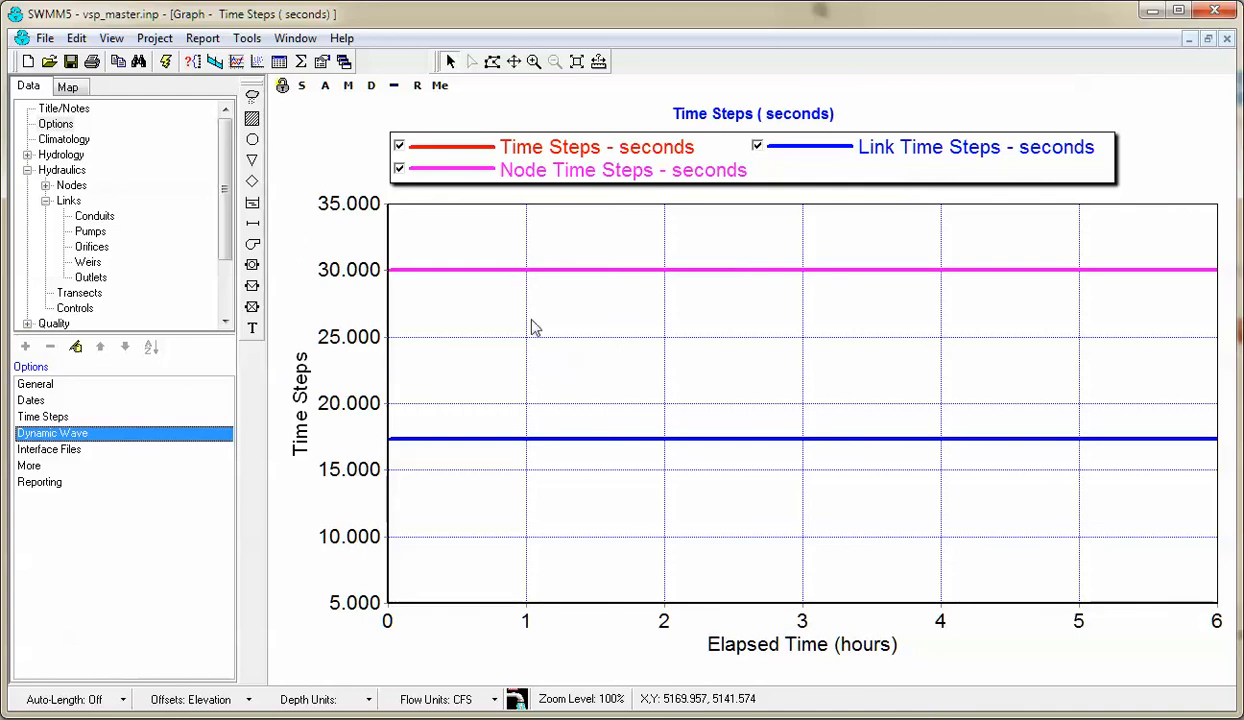